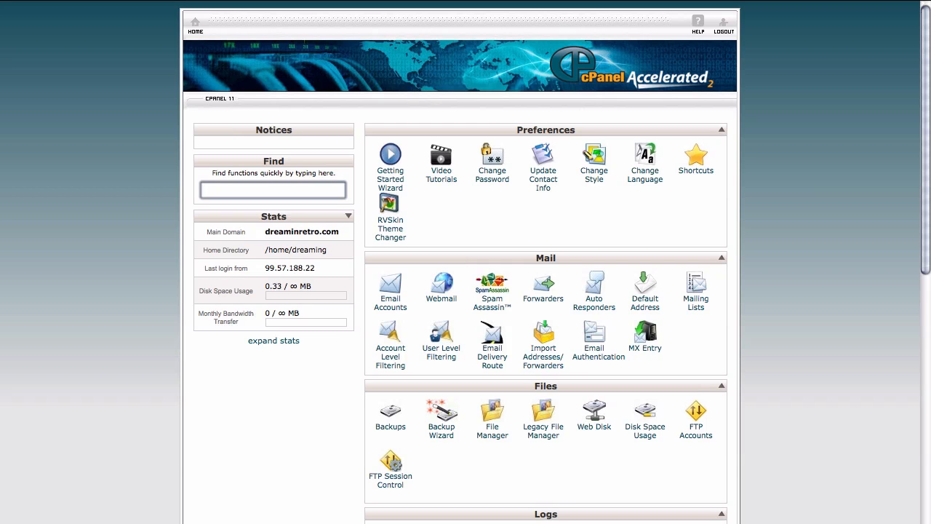
# Scroll the cPanel home page down to the Software/Services tool group.
pyautogui.click(274, 189)
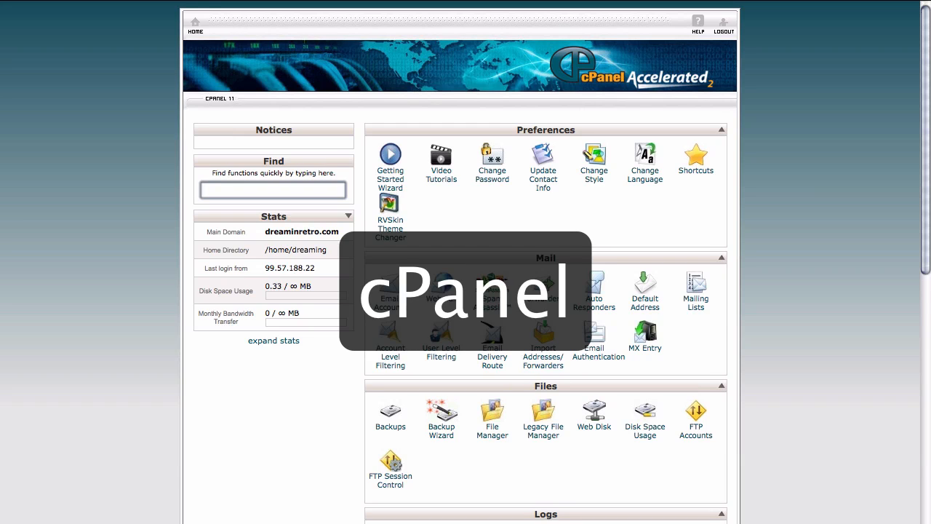
pyautogui.click(273, 190)
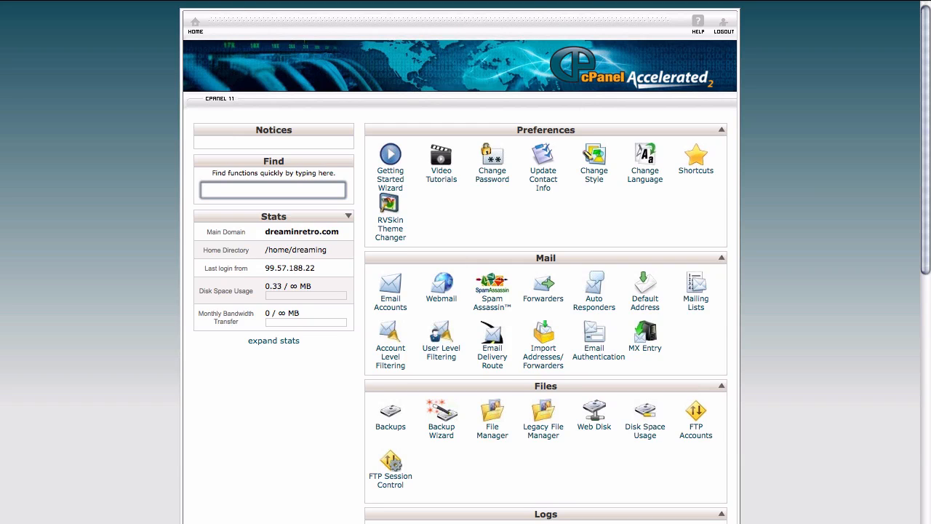
pyautogui.click(273, 189)
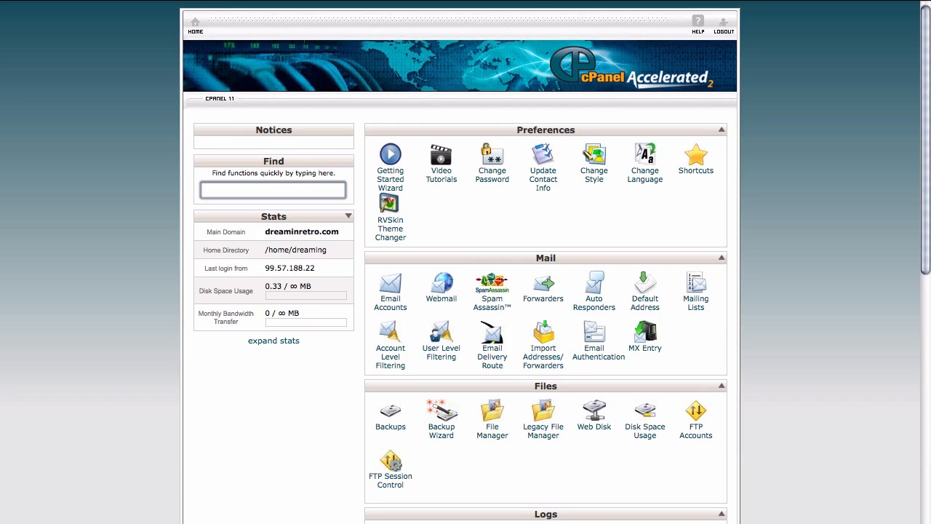
pyautogui.click(273, 189)
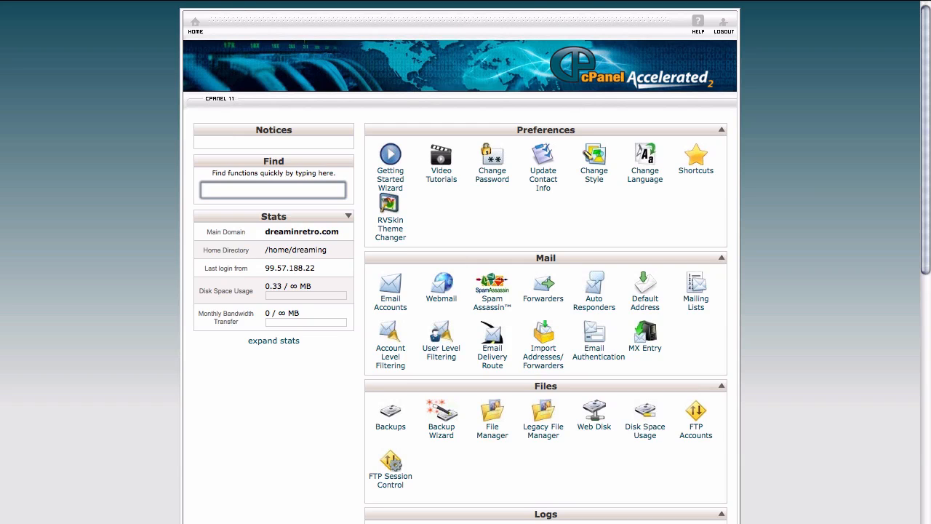
pyautogui.click(274, 189)
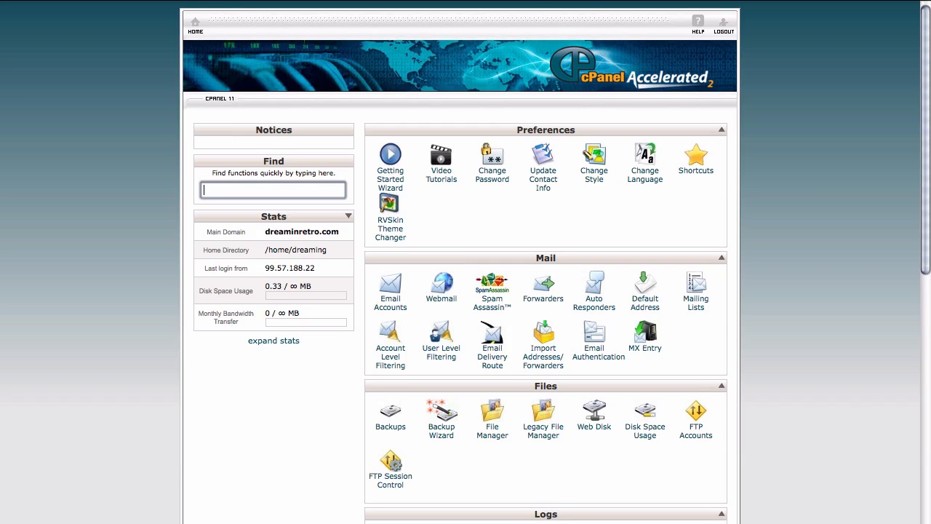
pyautogui.moveTo(841, 361)
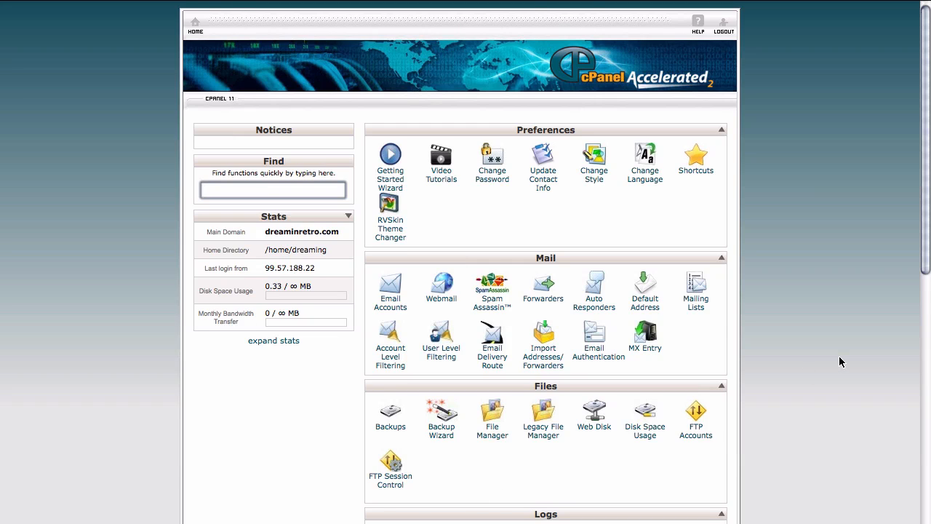
pyautogui.click(273, 189)
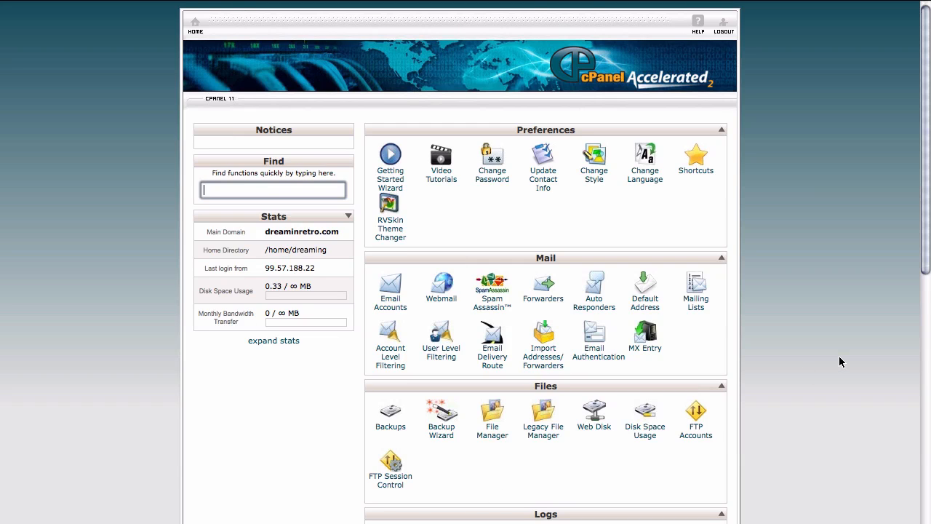
pyautogui.scroll(-3)
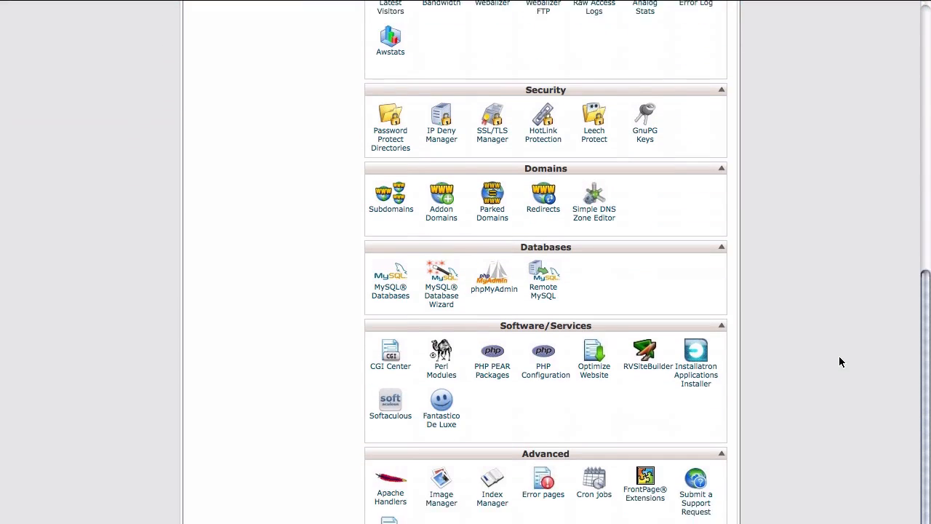
pyautogui.scroll(-3)
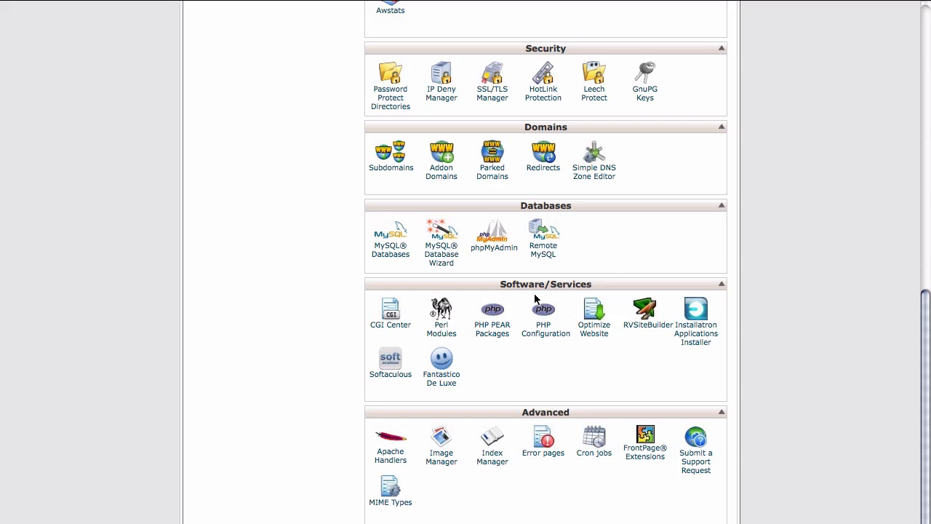
pyautogui.moveTo(540, 358)
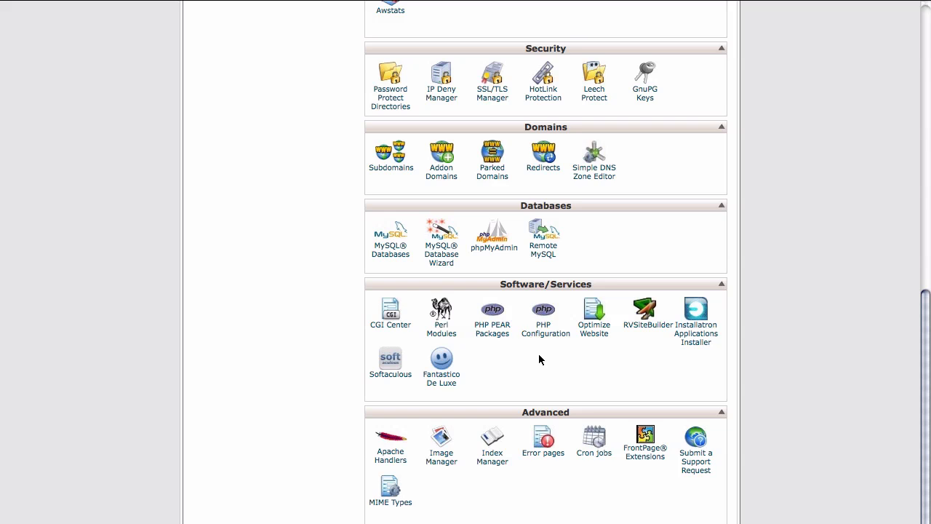
pyautogui.moveTo(541, 367)
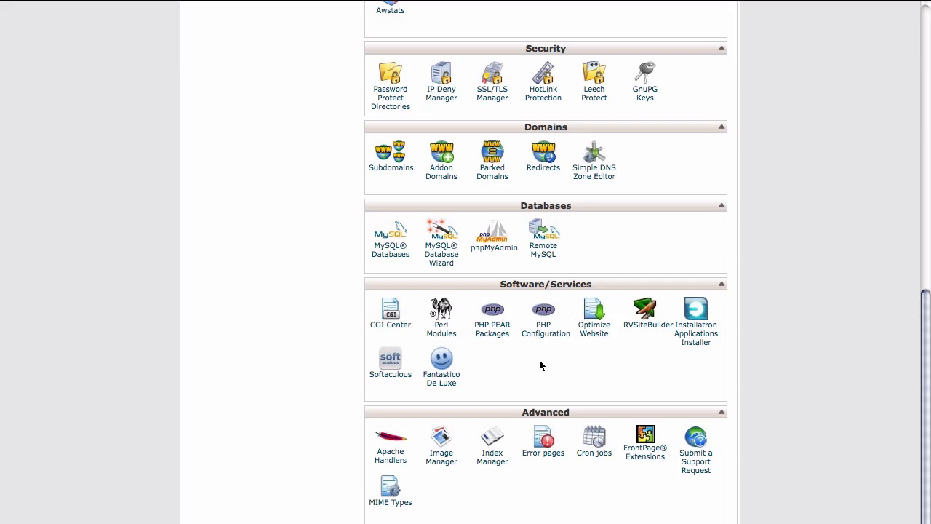
pyautogui.moveTo(693, 353)
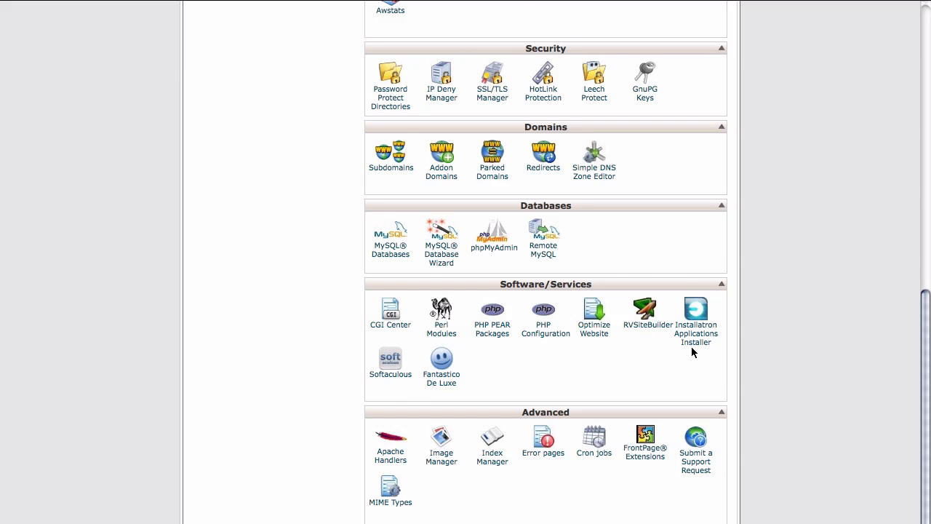
pyautogui.moveTo(476, 401)
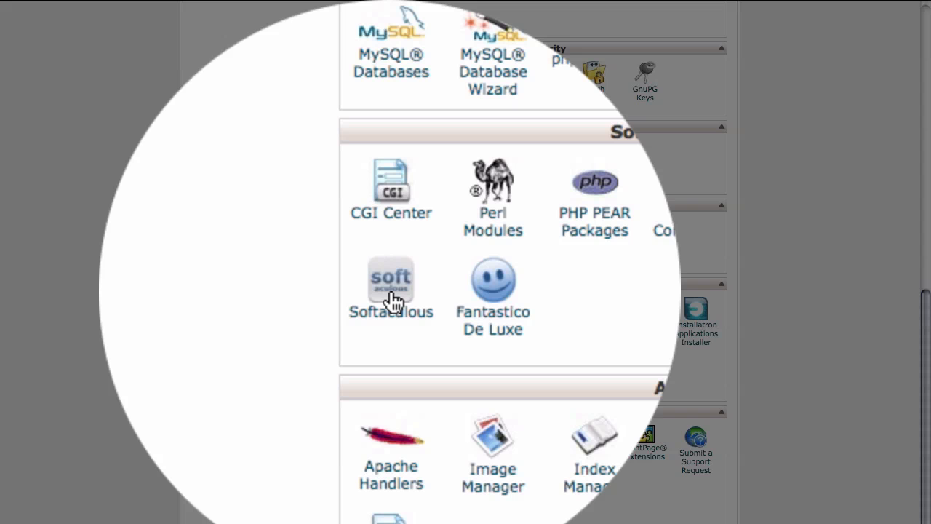
# Launch the Softaculous auto-installer from Software/Services.
pyautogui.click(390, 284)
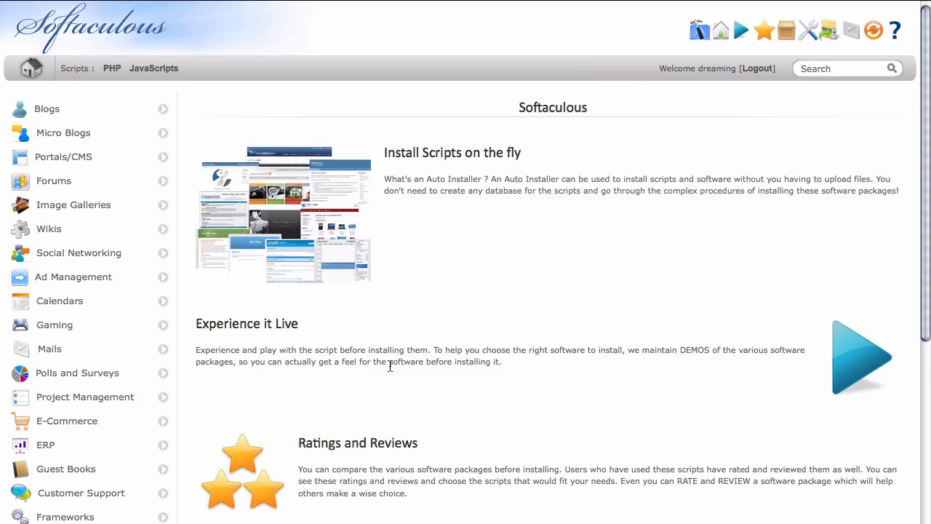
pyautogui.moveTo(87, 125)
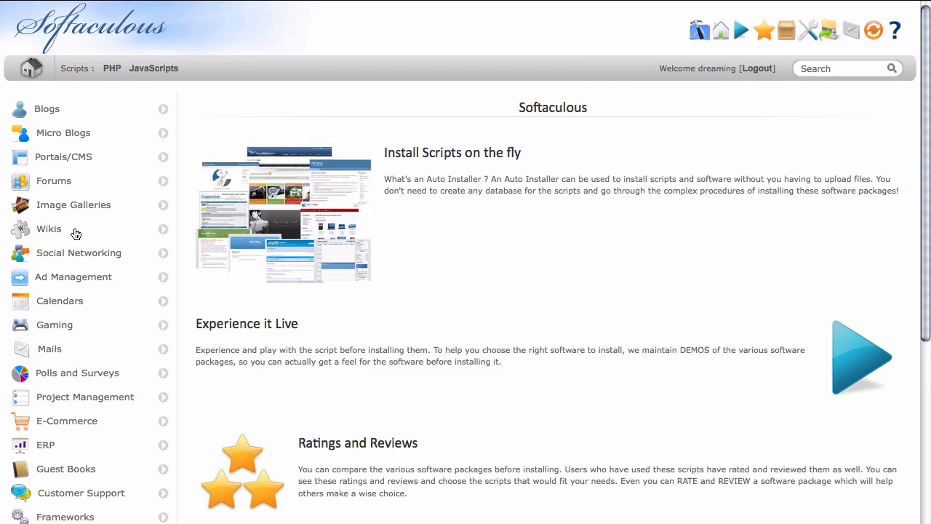
pyautogui.moveTo(70, 120)
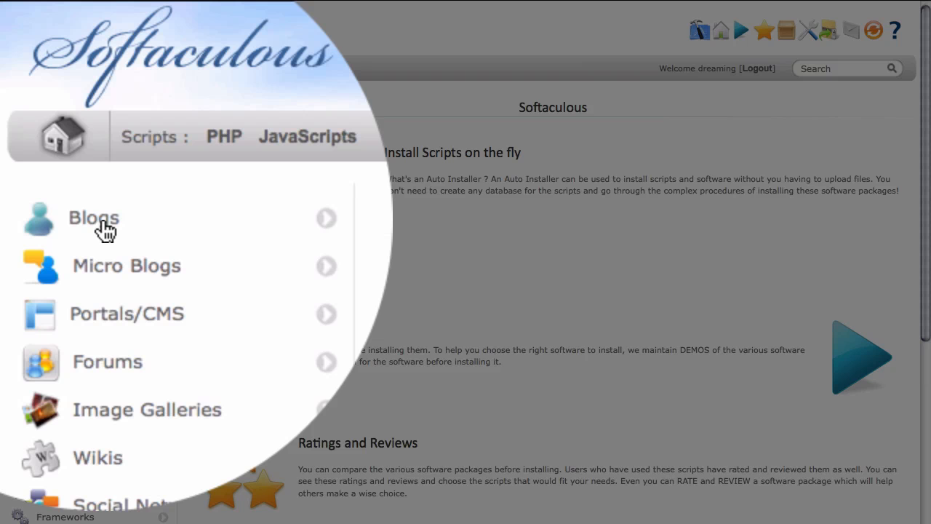
# Expand the Blogs category and show the WordPress 3.2.1 overview page.
pyautogui.click(94, 218)
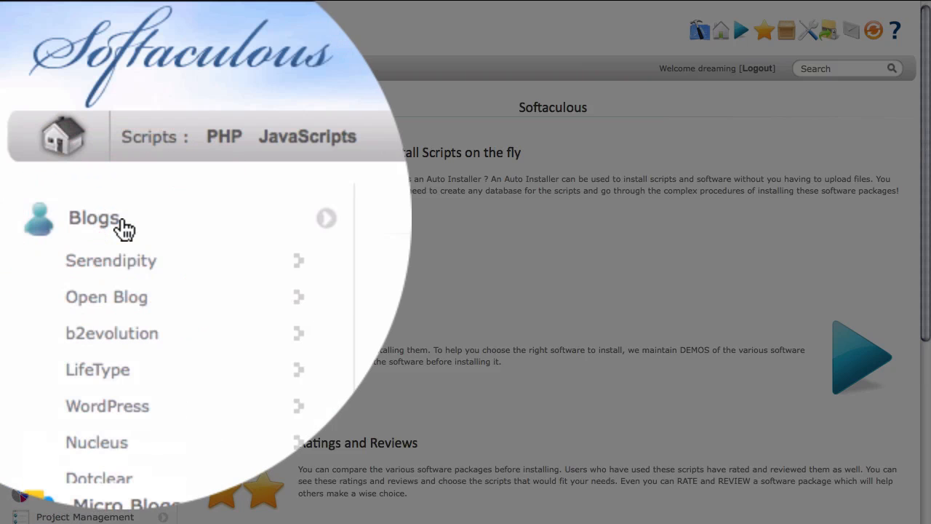
pyautogui.click(93, 218)
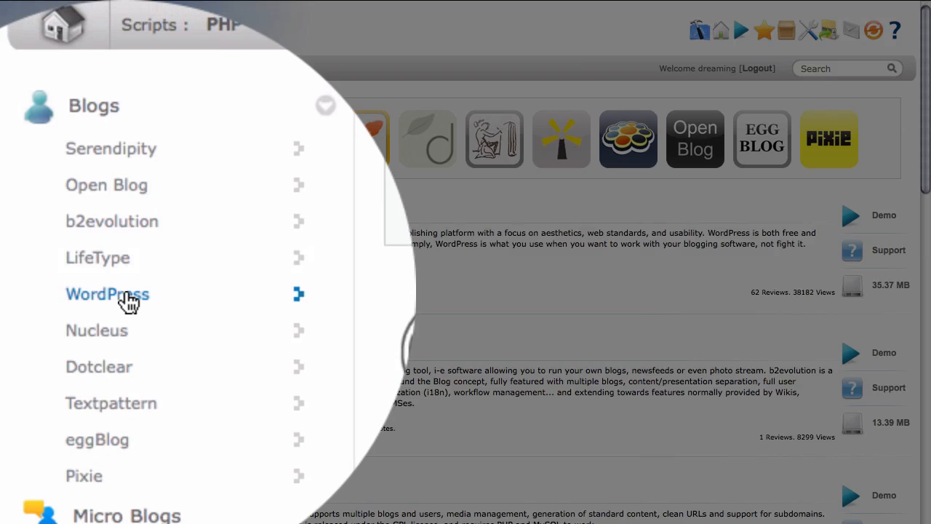
pyautogui.click(107, 294)
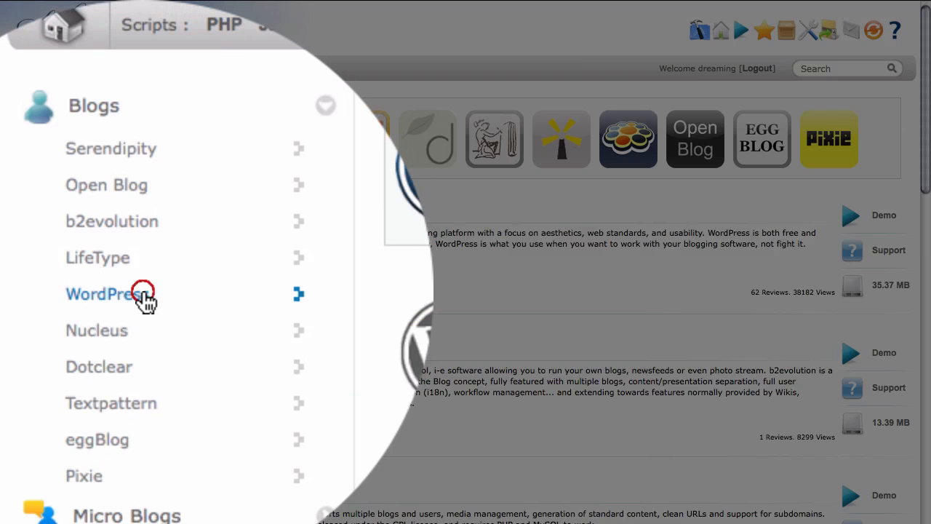
pyautogui.click(105, 293)
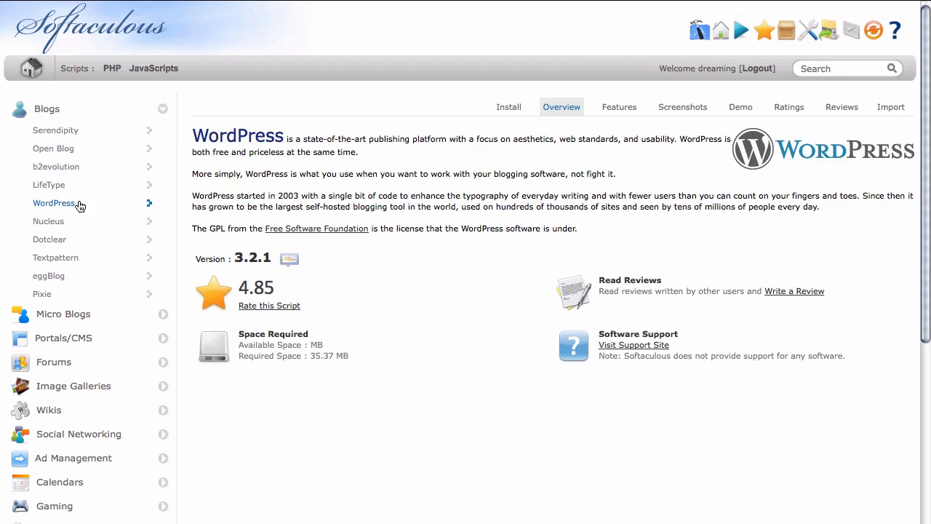
pyautogui.moveTo(484, 227)
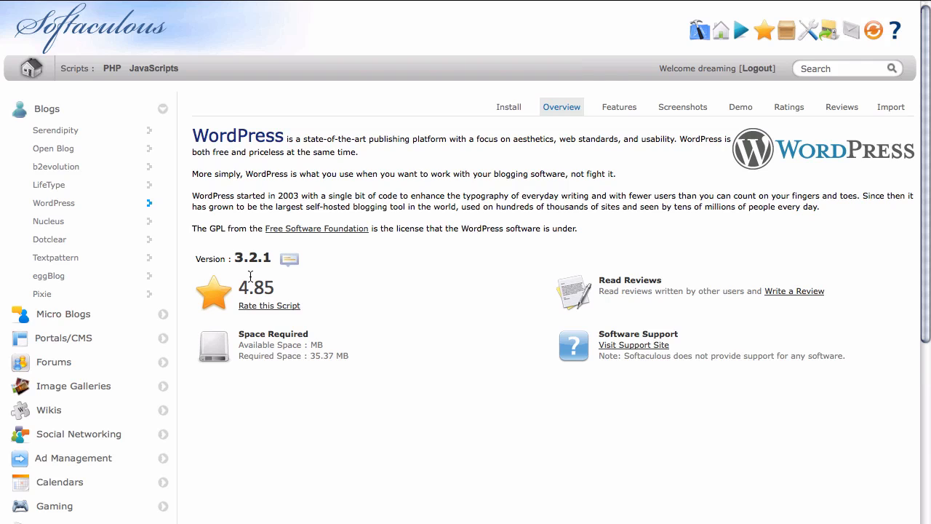
pyautogui.moveTo(246, 272)
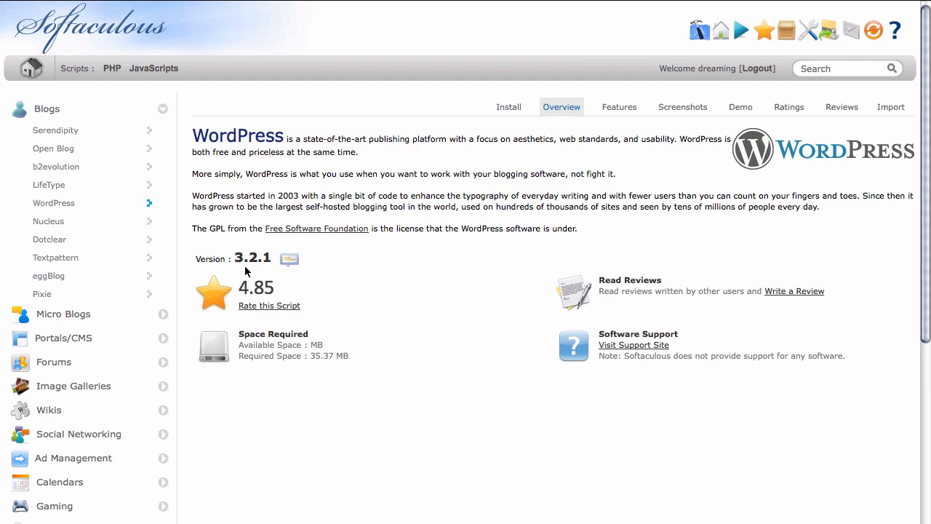
pyautogui.moveTo(454, 146)
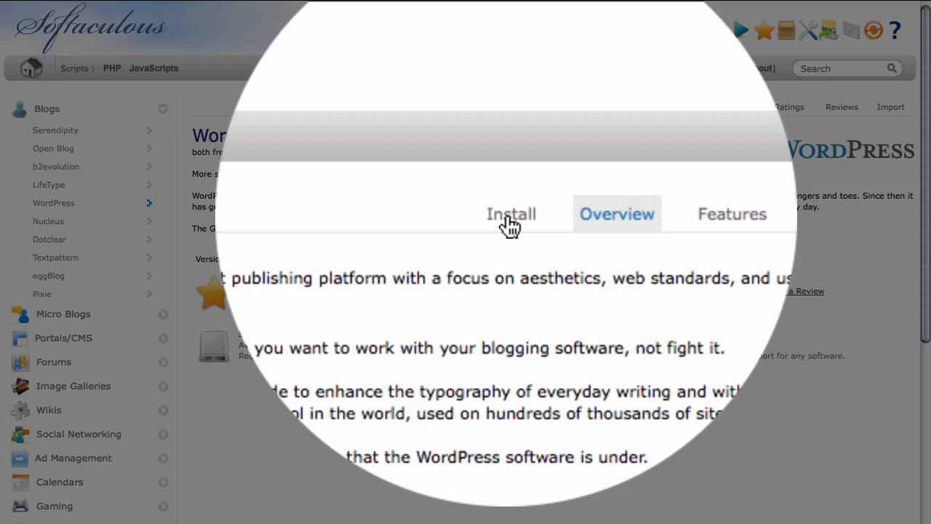
# Switch to the WordPress Install form with its default setup fields.
pyautogui.click(513, 213)
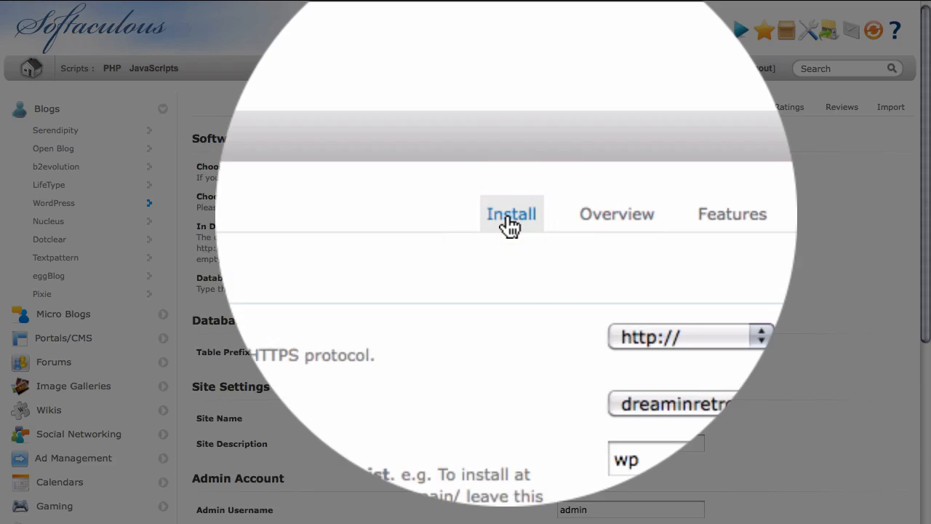
pyautogui.click(509, 107)
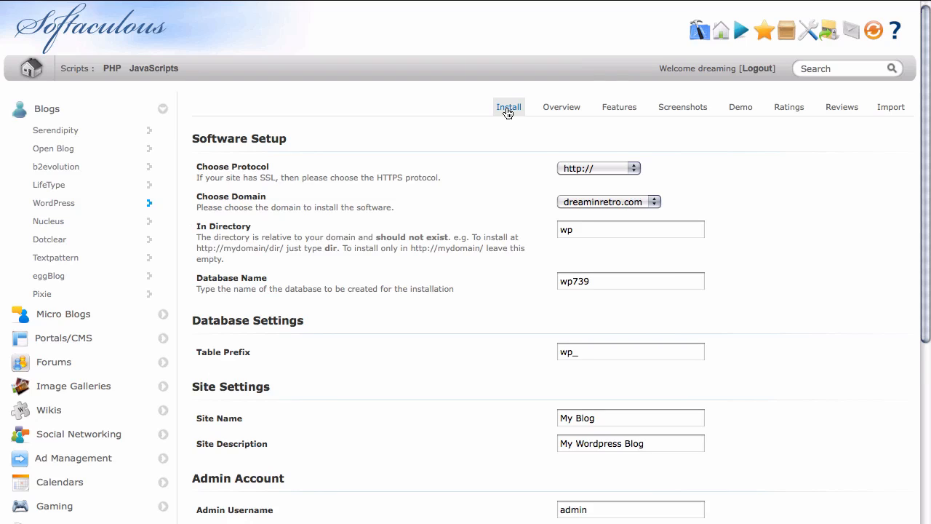
pyautogui.moveTo(512, 118)
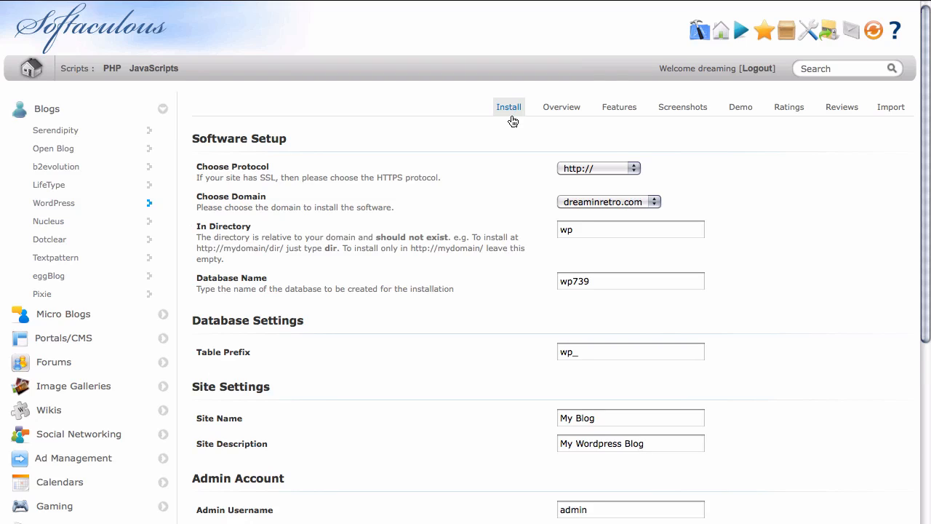
pyautogui.moveTo(289, 171)
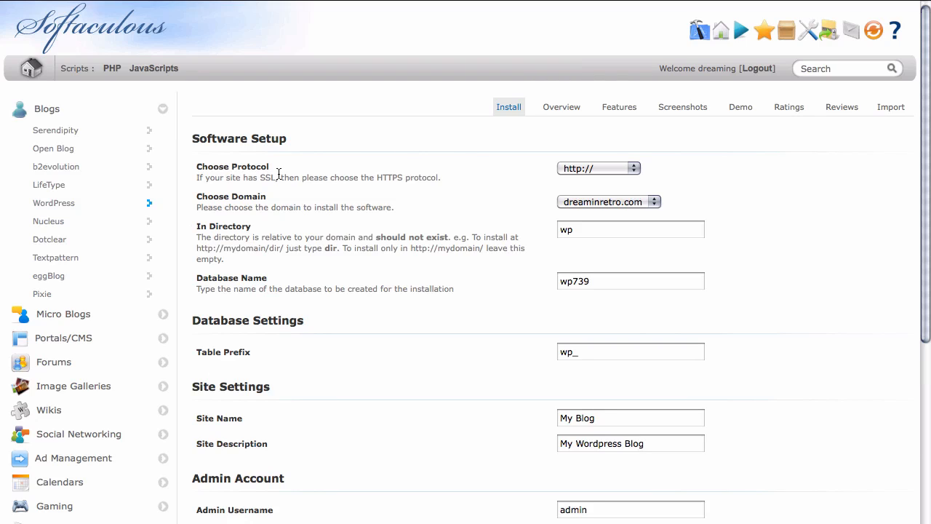
pyautogui.moveTo(582, 186)
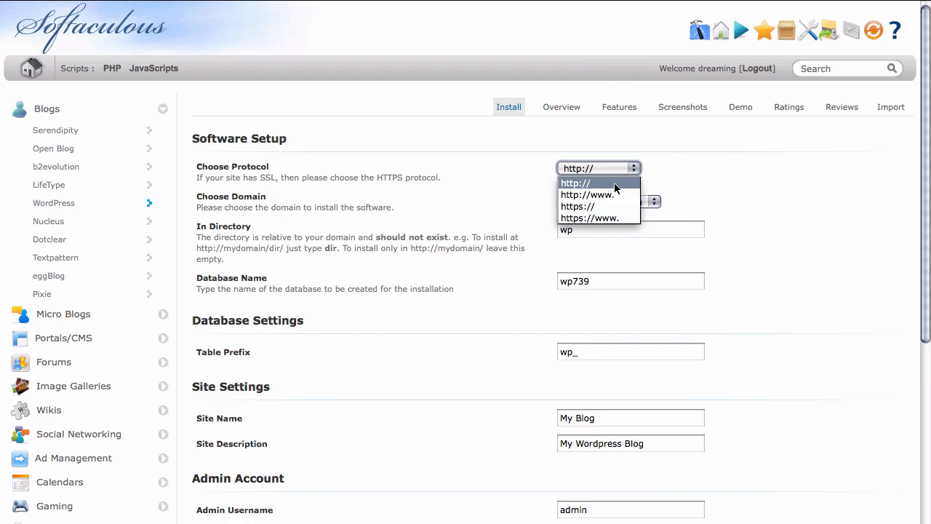
pyautogui.moveTo(588, 195)
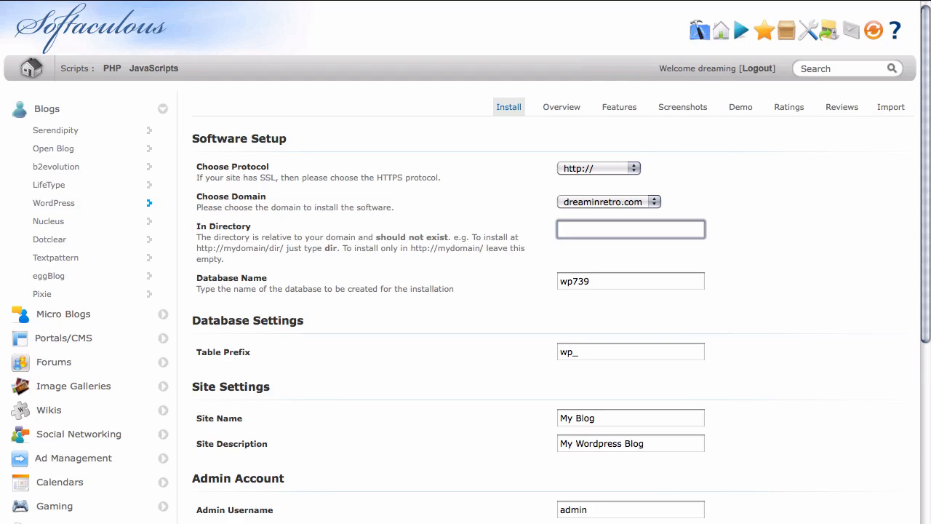
# Replace the database table prefix wp_ with dr_, leaving the install directory empty.
pyautogui.click(630, 228)
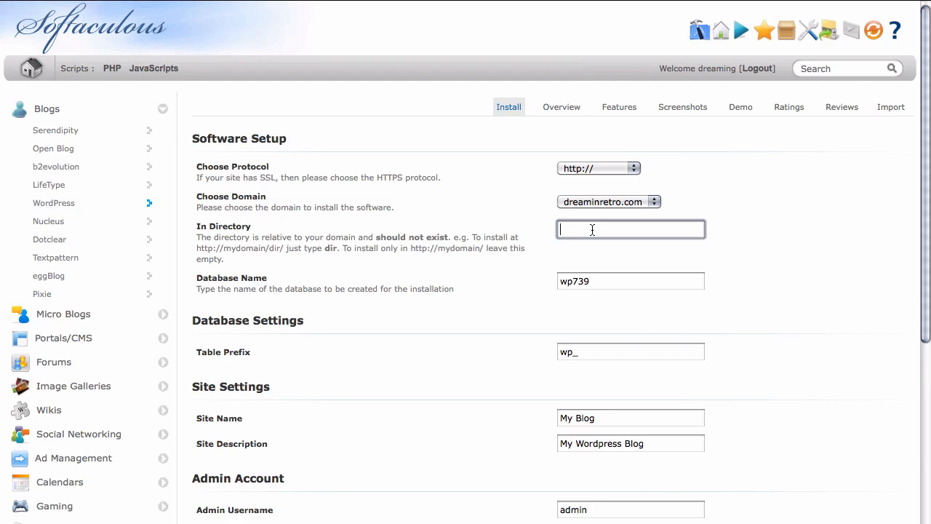
pyautogui.scroll(-3)
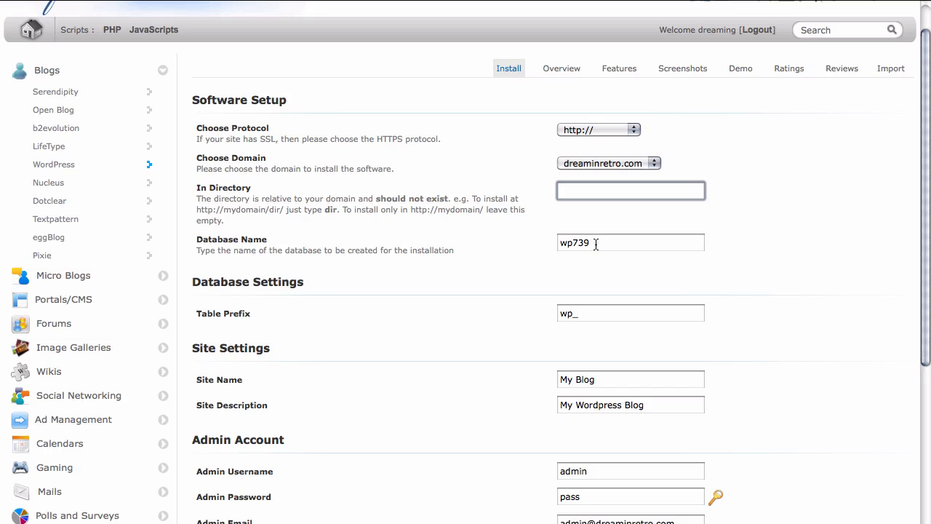
pyautogui.click(631, 189)
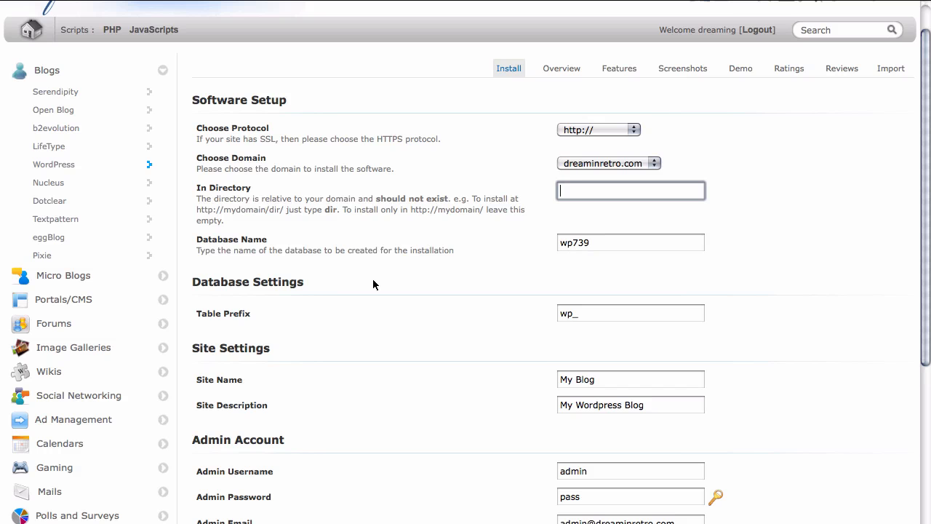
pyautogui.moveTo(236, 299)
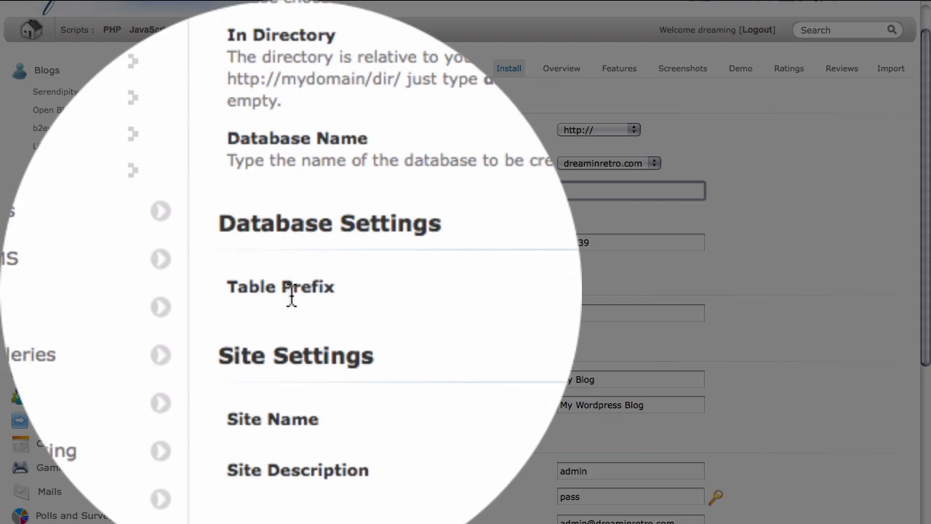
pyautogui.scroll(-3)
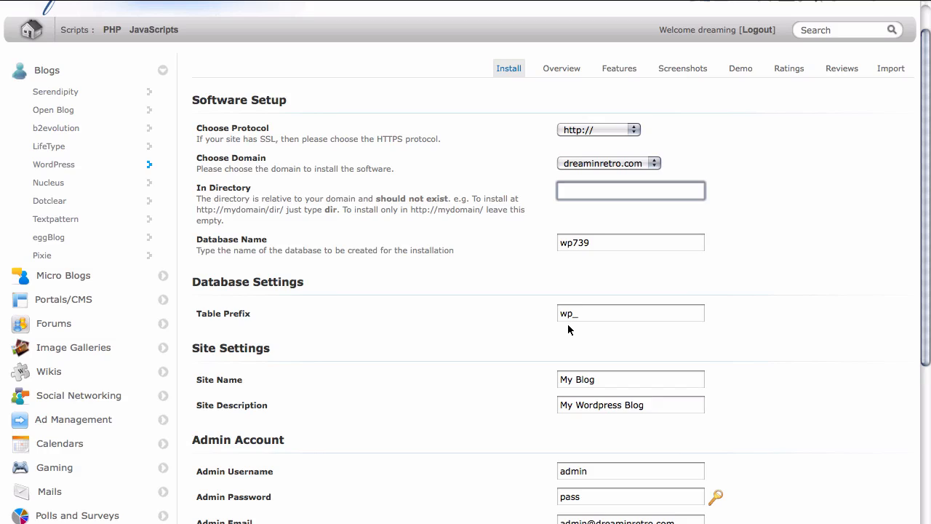
pyautogui.click(630, 189)
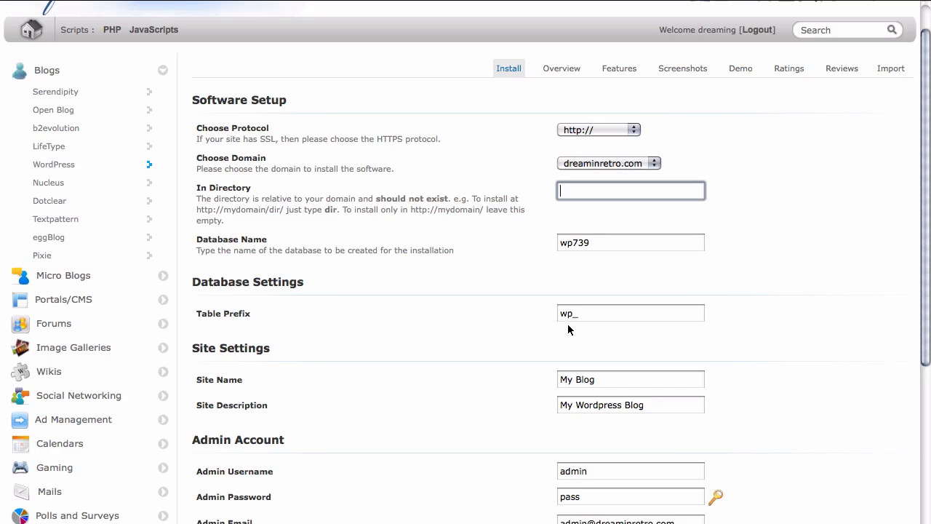
pyautogui.click(630, 189)
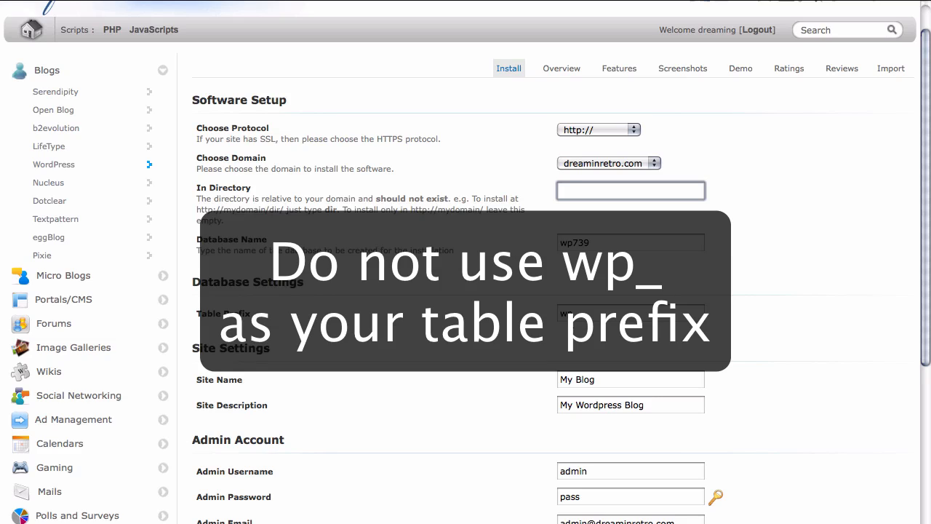
pyautogui.write('dr_')
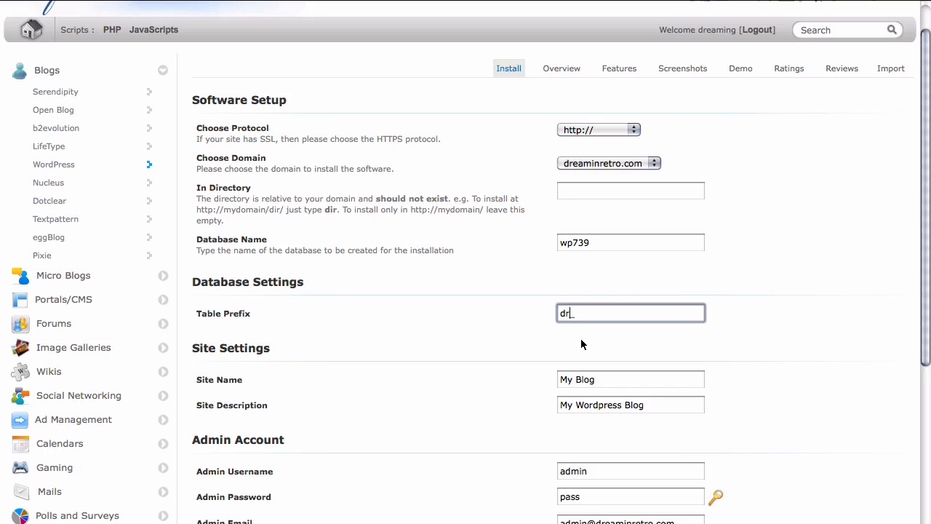
pyautogui.write('_')
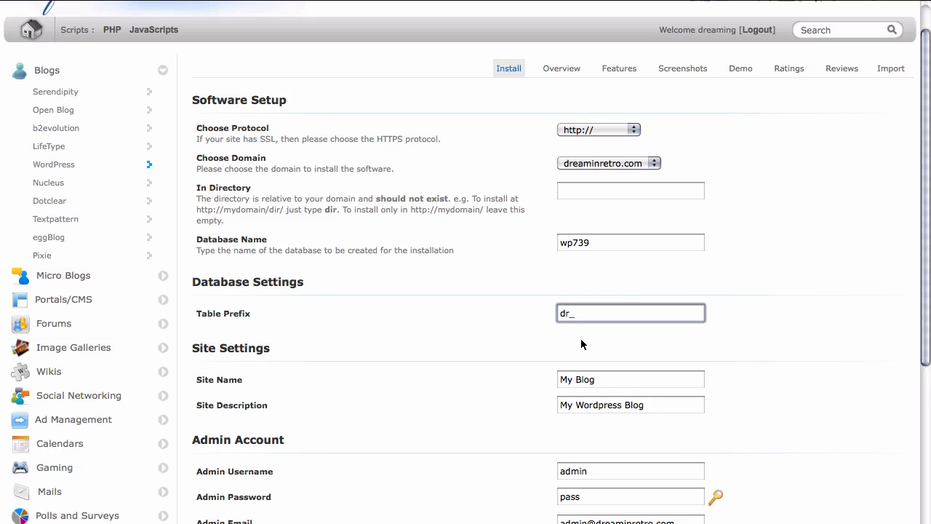
# Enter site name 'Dream in Retro' and a description about old-school photography.
pyautogui.scroll(-3)
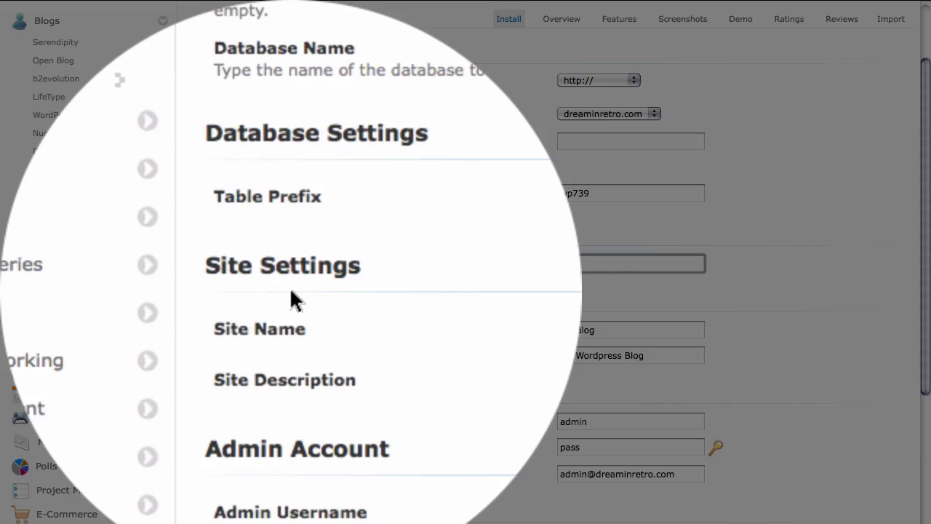
pyautogui.scroll(-3)
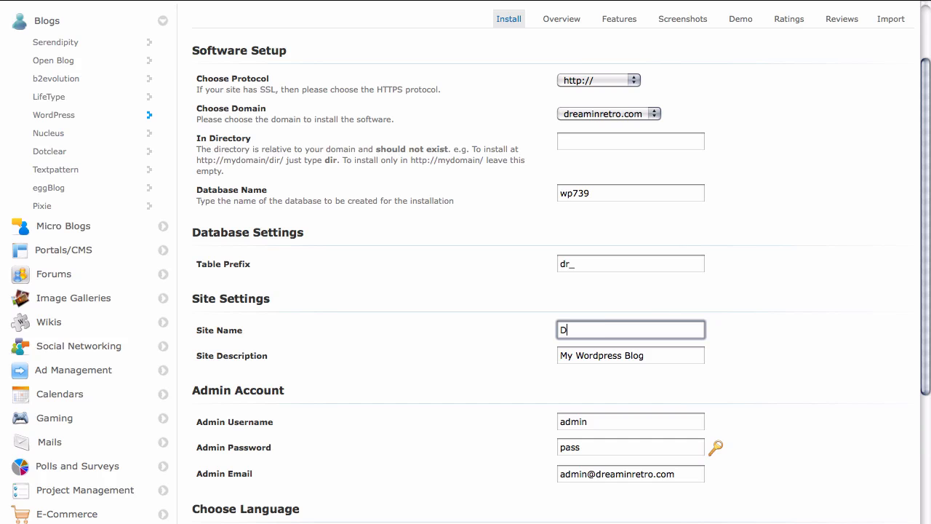
pyautogui.write('Dream in')
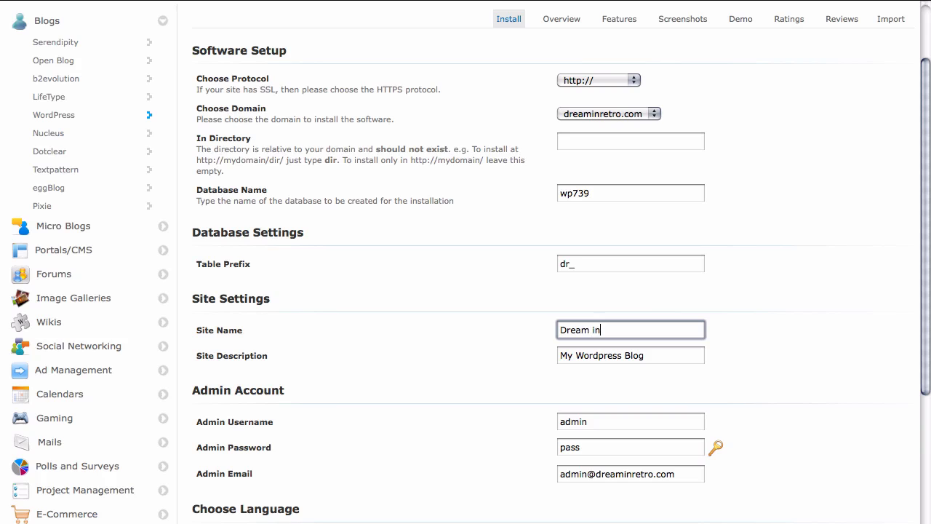
pyautogui.write('Retro')
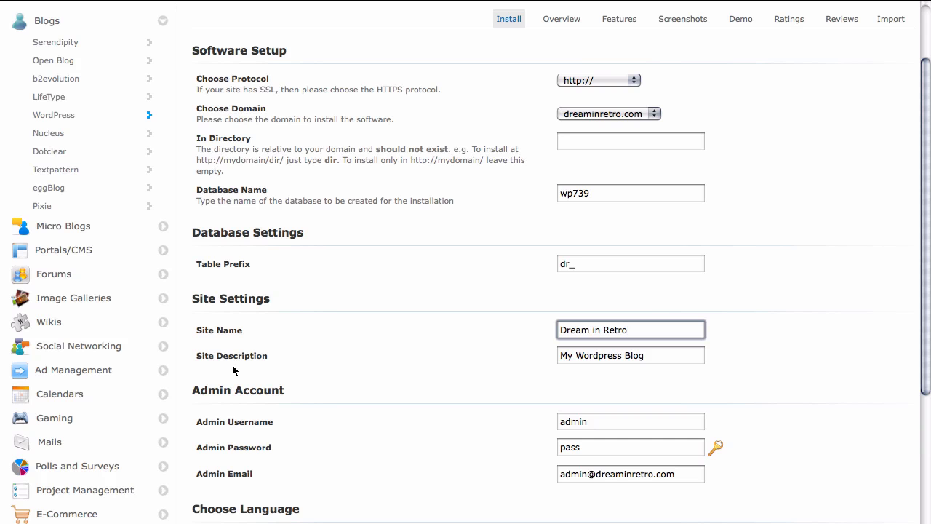
pyautogui.click(626, 329)
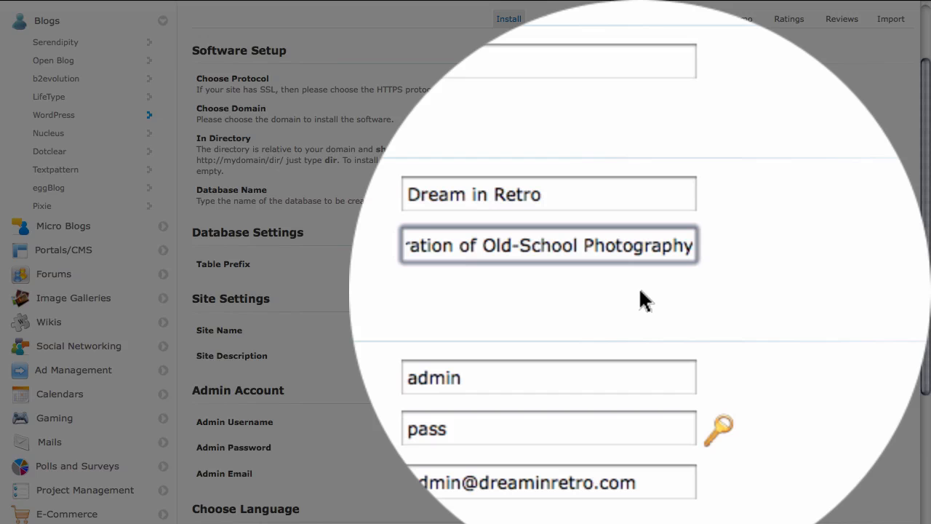
pyautogui.scroll(-3)
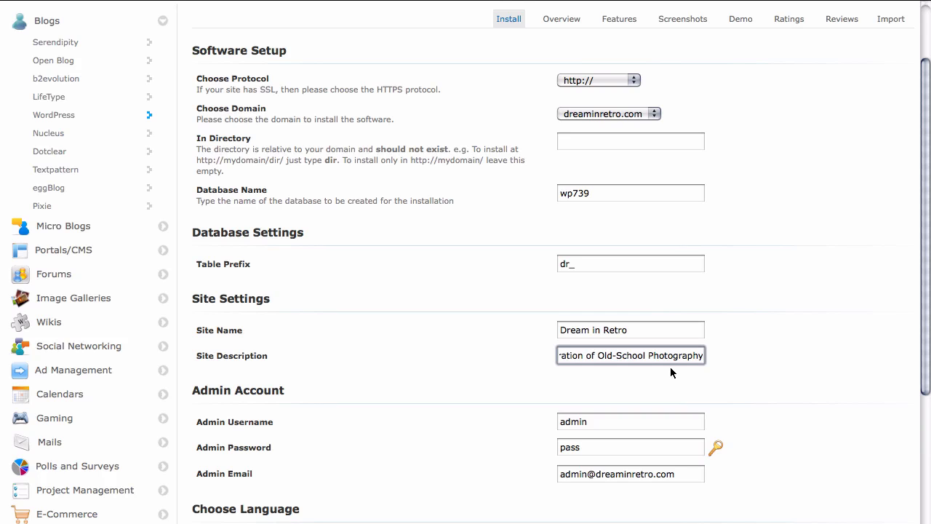
pyautogui.scroll(-3)
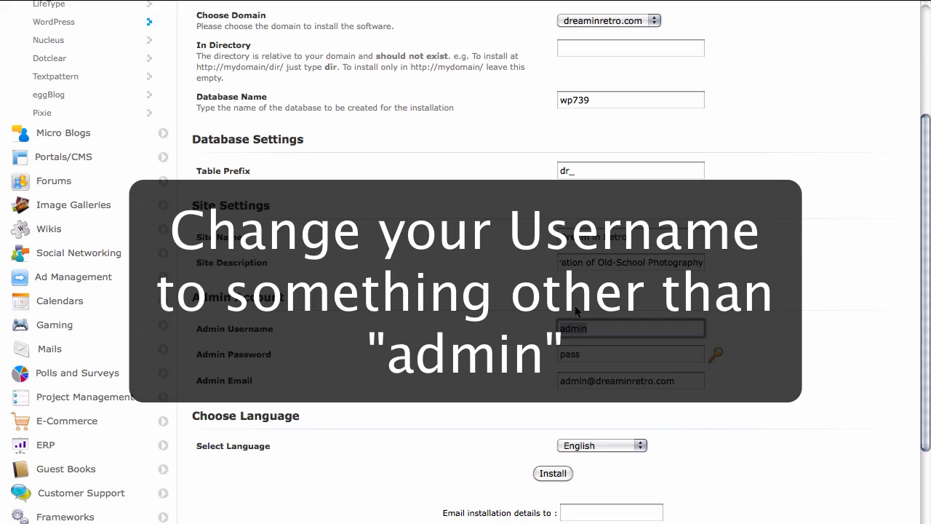
# Set the admin username to 'Retro Dreams' with a generated strong password.
pyautogui.write('Retro Dreams')
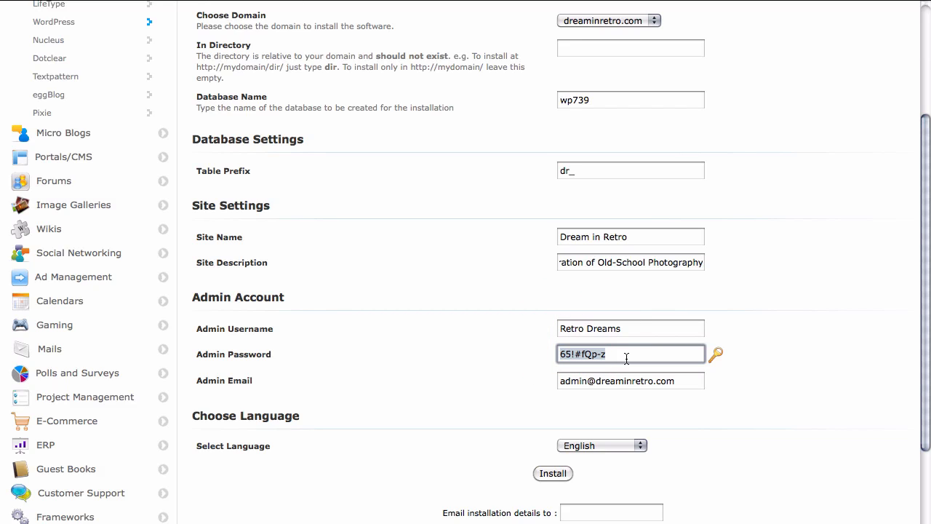
pyautogui.moveTo(620, 373)
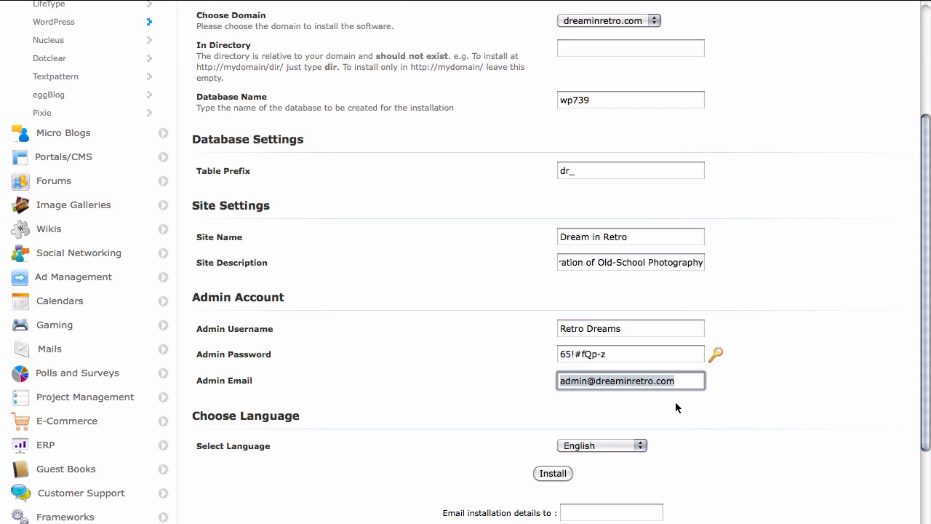
pyautogui.moveTo(255, 468)
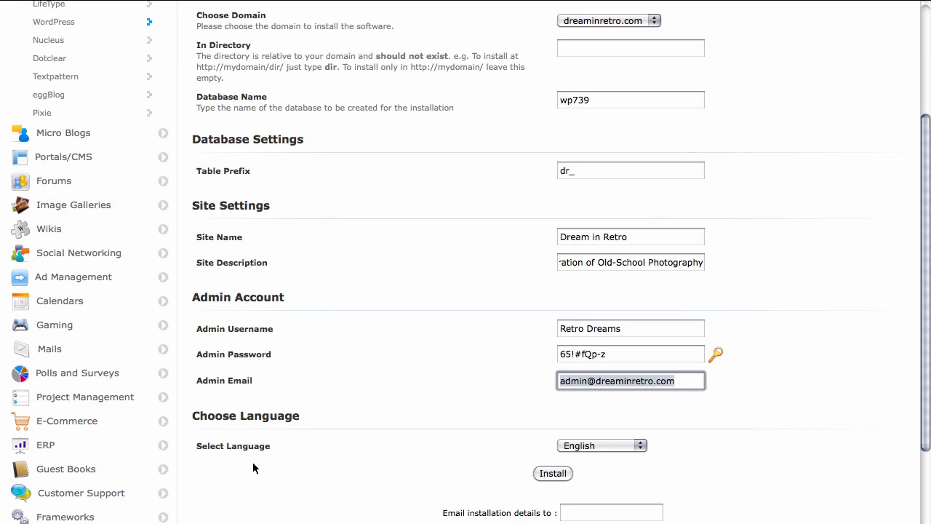
pyautogui.moveTo(242, 466)
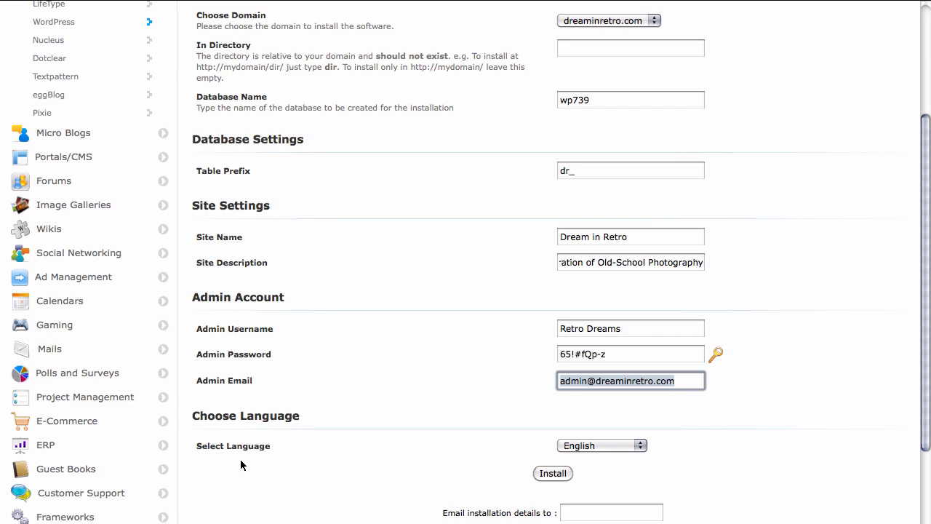
pyautogui.moveTo(609, 462)
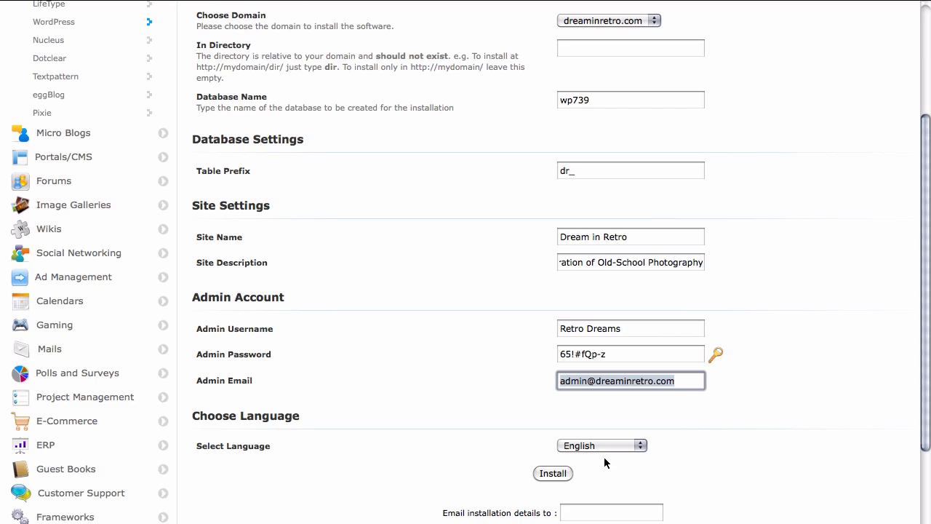
pyautogui.moveTo(603, 464)
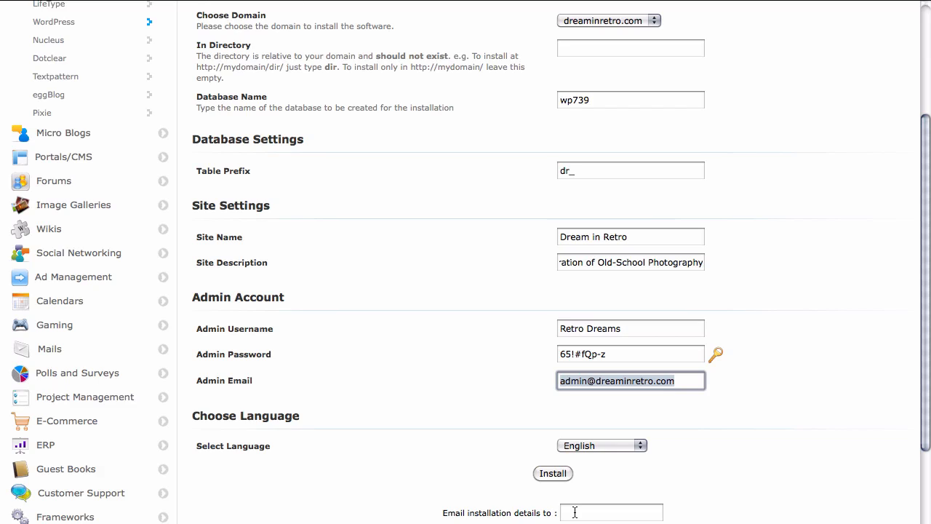
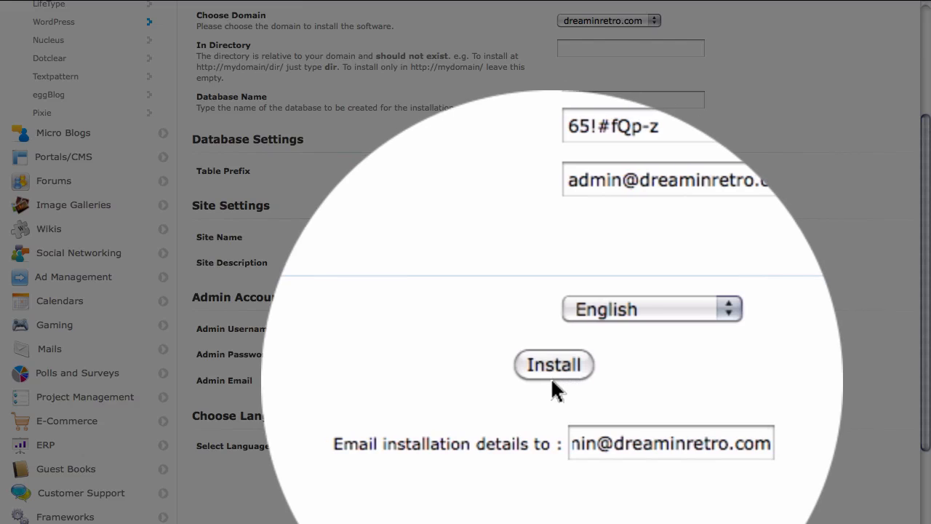
# Run the WordPress installation and reach the success confirmation page.
pyautogui.click(554, 364)
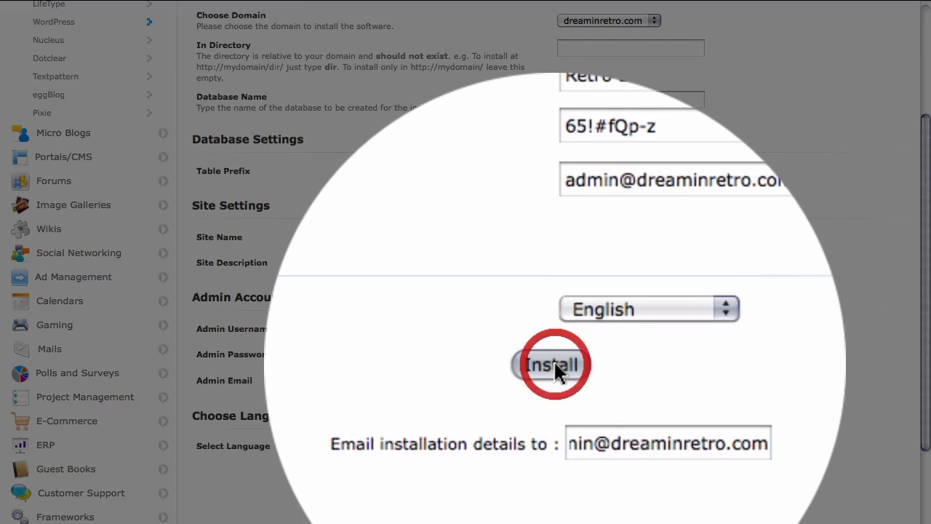
pyautogui.click(553, 364)
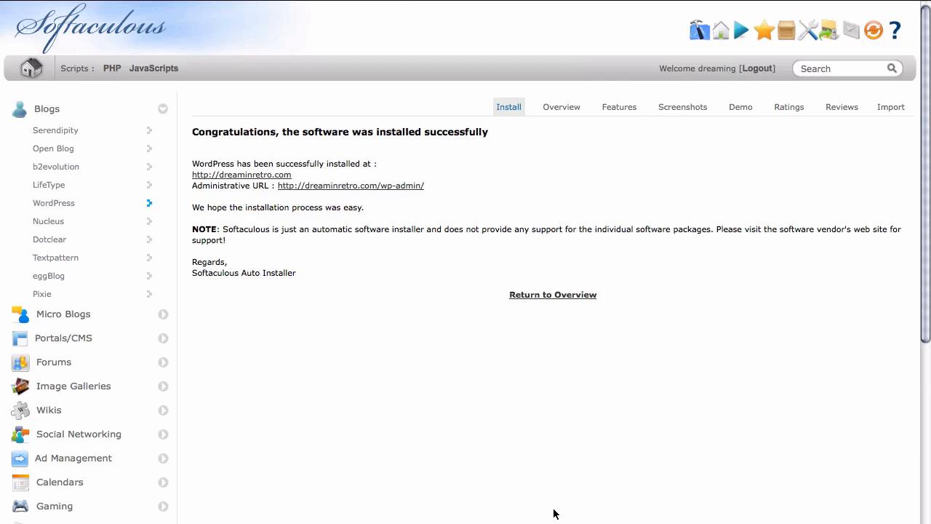
pyautogui.moveTo(329, 175)
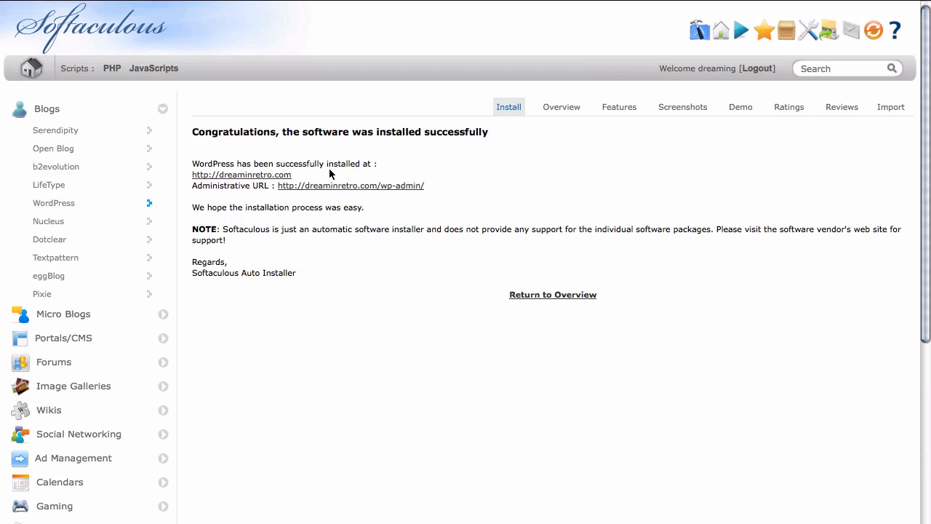
pyautogui.moveTo(315, 158)
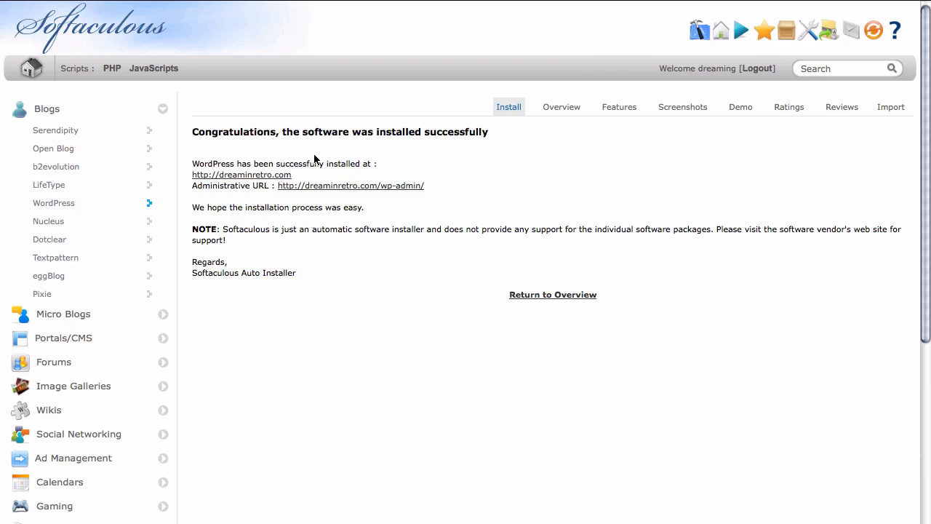
pyautogui.moveTo(297, 158)
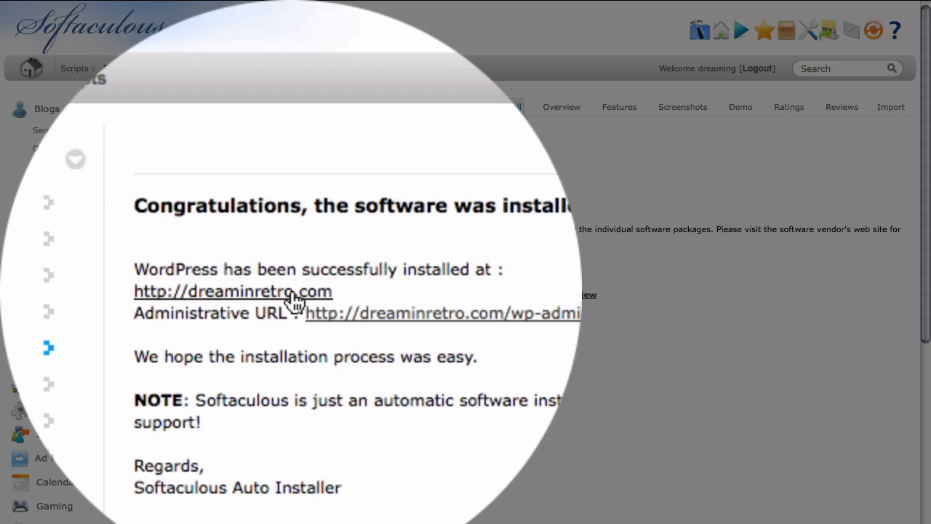
# Browse the live Dream in Retro homepage and its Sample Page.
pyautogui.click(232, 291)
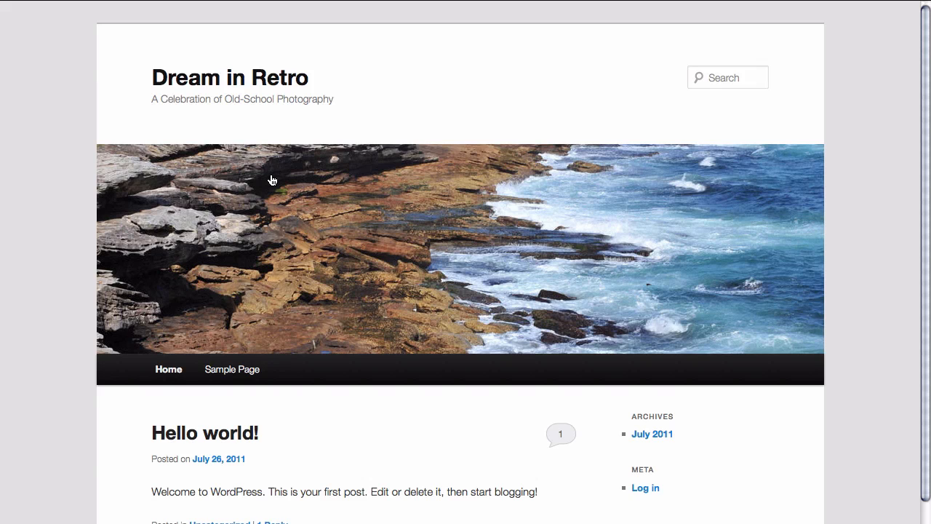
pyautogui.moveTo(297, 178)
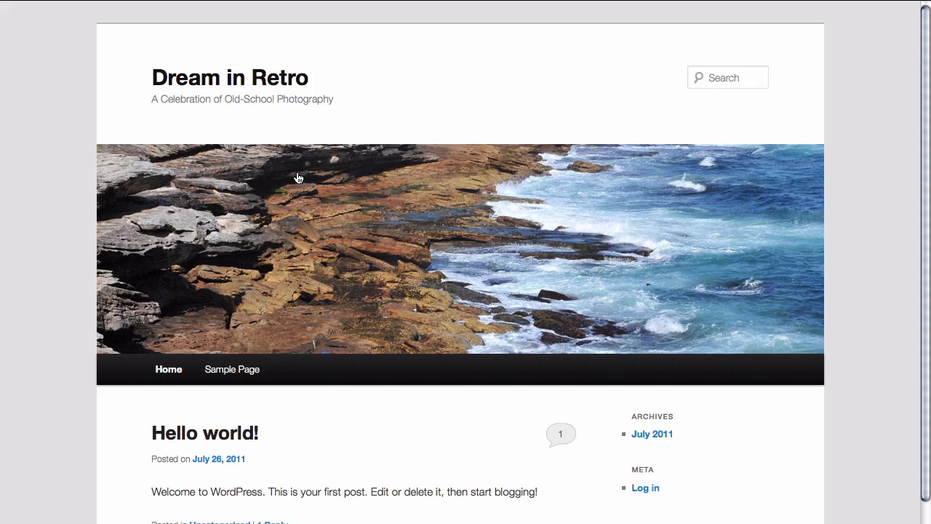
pyautogui.moveTo(230, 104)
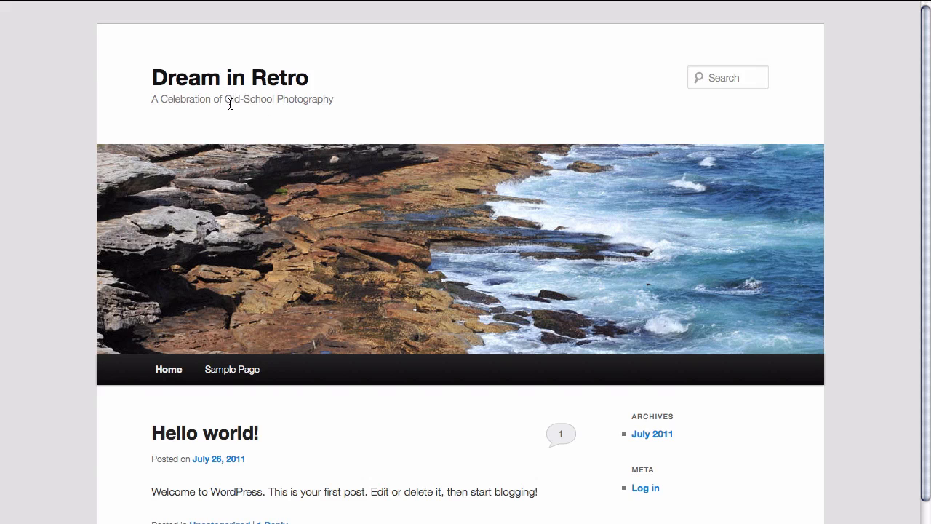
pyautogui.moveTo(233, 112)
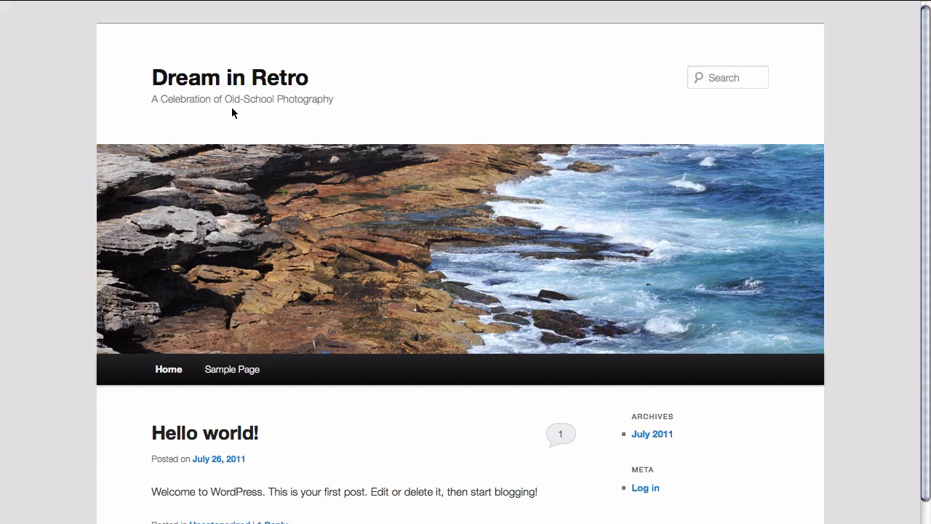
pyautogui.scroll(-3)
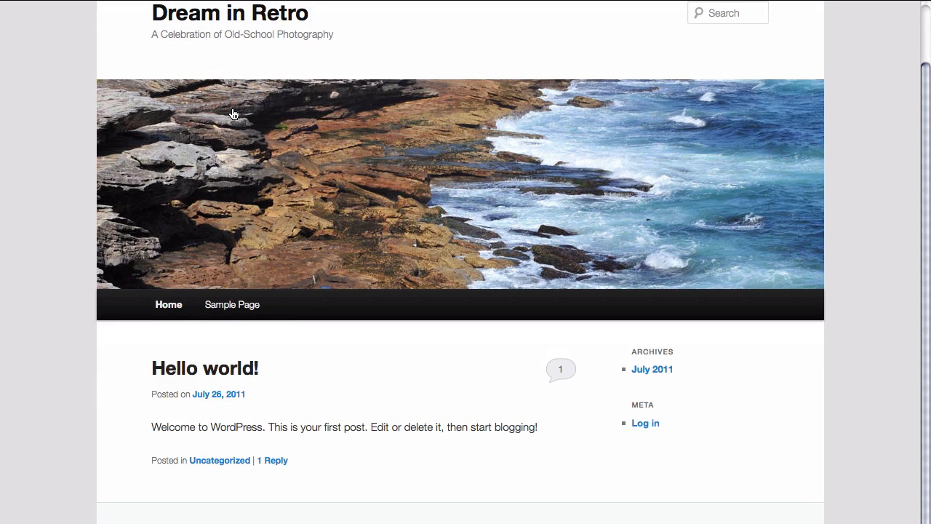
pyautogui.moveTo(267, 327)
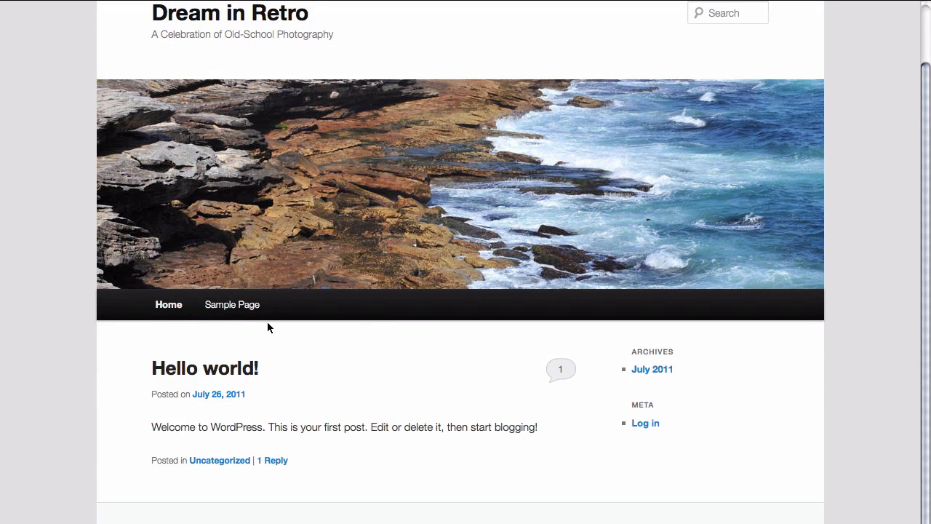
pyautogui.moveTo(168, 304)
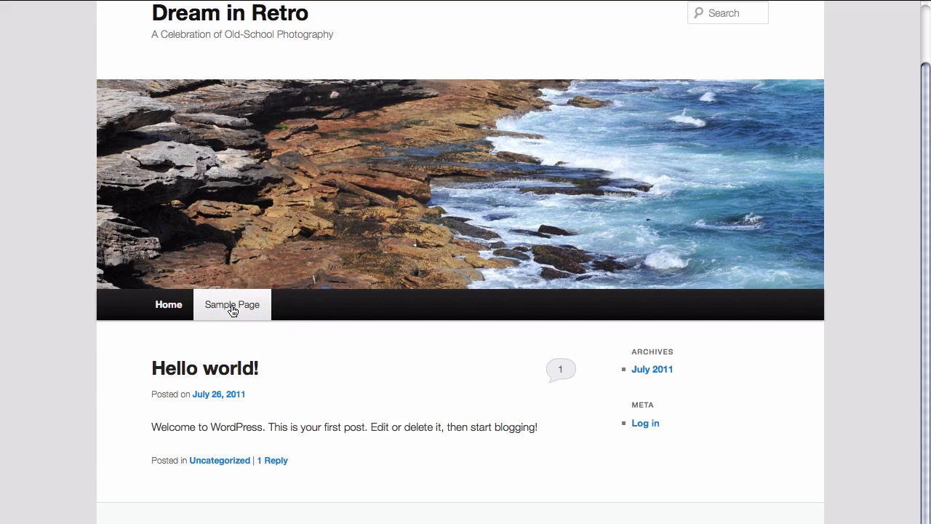
pyautogui.click(232, 304)
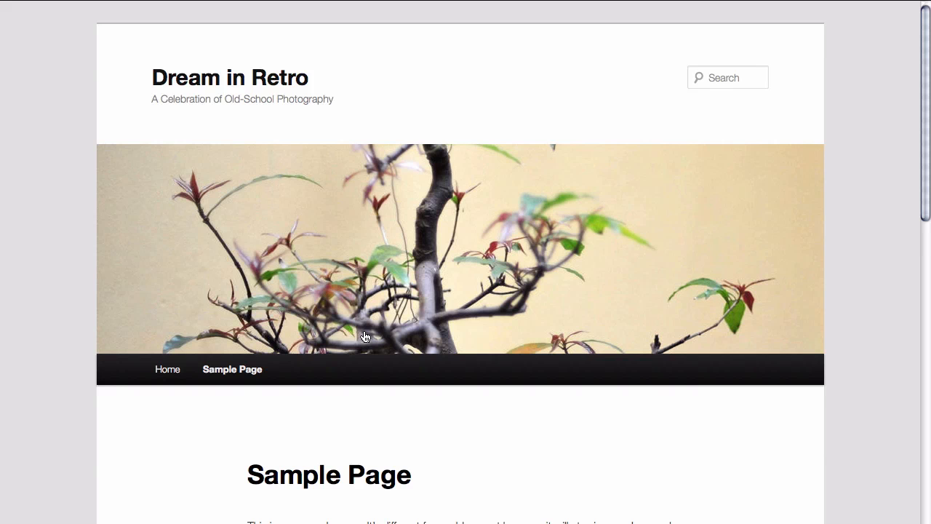
pyautogui.scroll(-3)
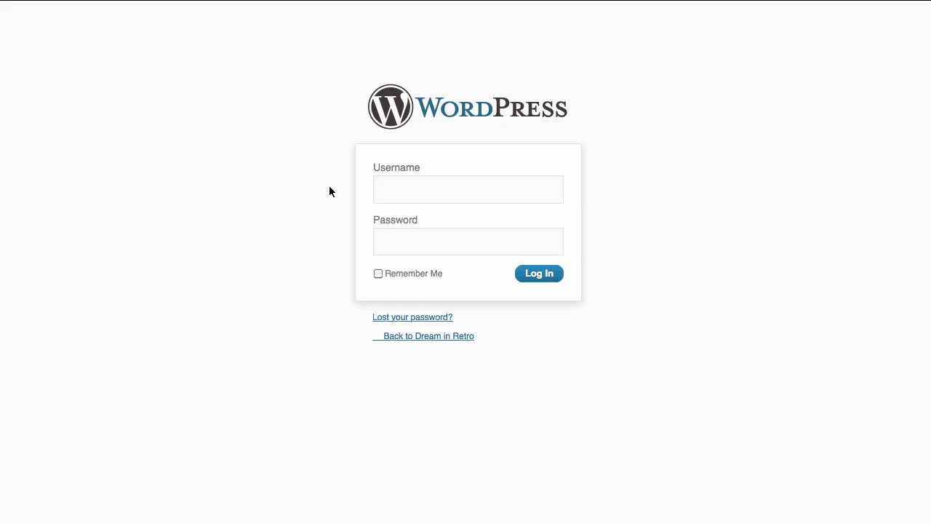
# Place the cursor in the Username field of the WordPress login screen.
pyautogui.click(468, 189)
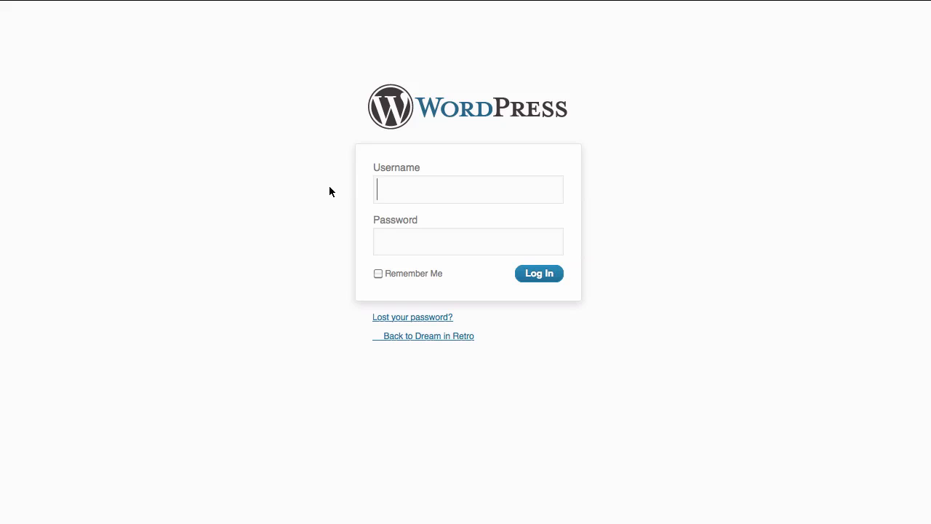